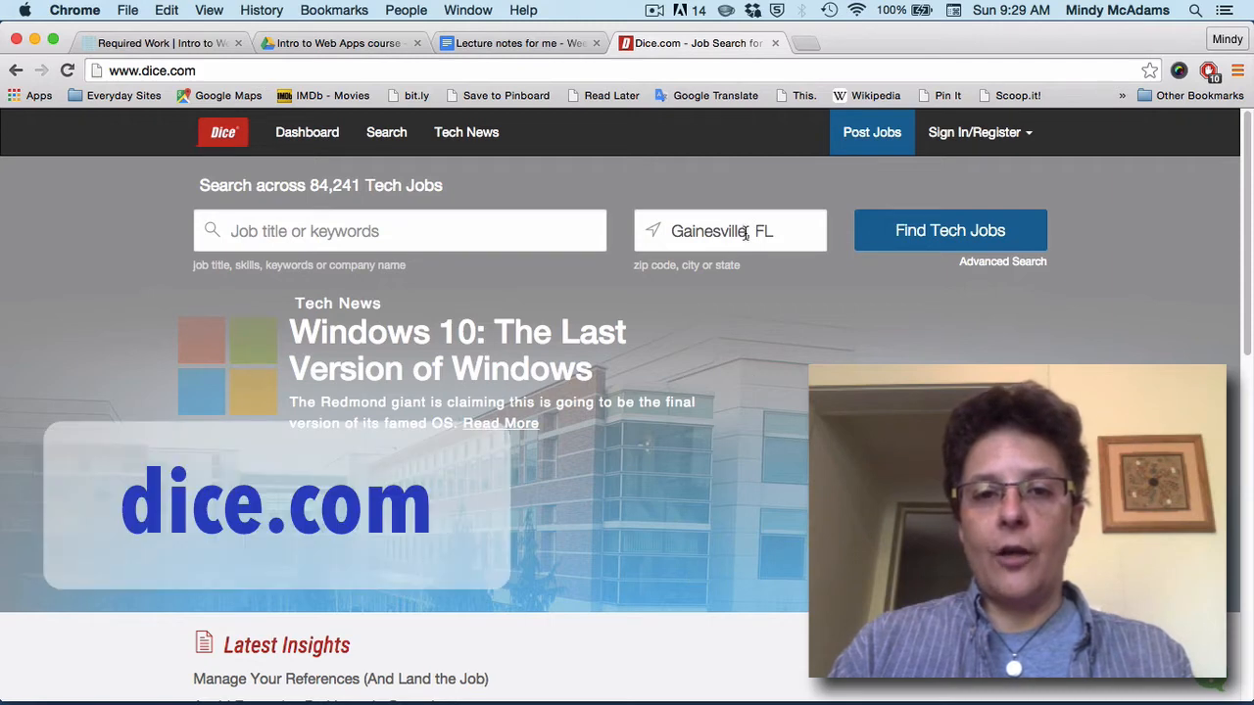
- Search Dice.com for 'designer' jobs with the location changed to Miami, FL
double_click(709, 231)
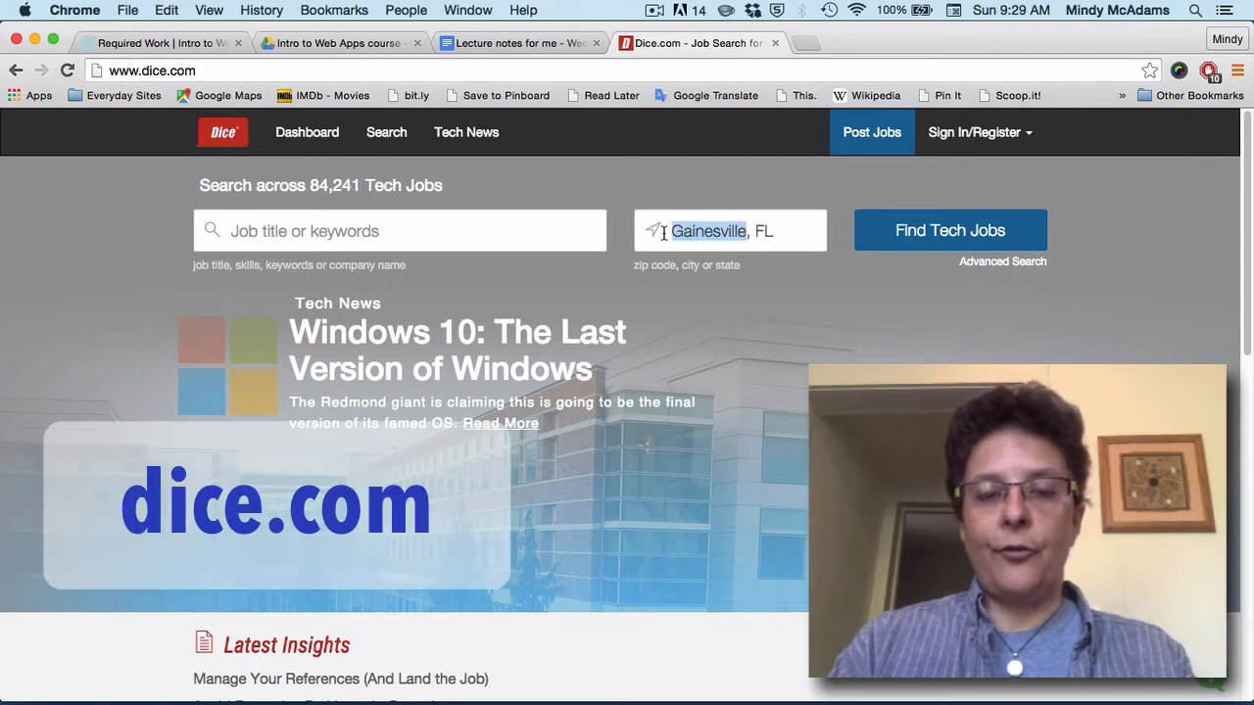
type("Miam, FL")
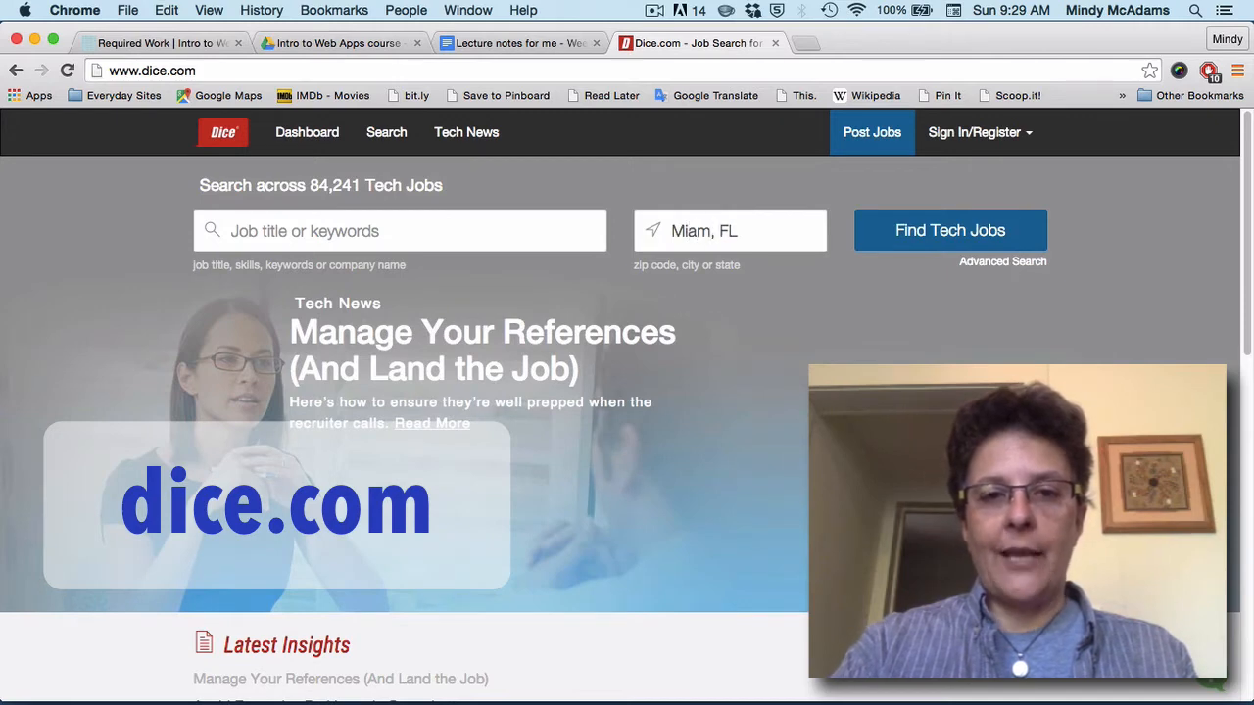
left_click(729, 231)
type("i")
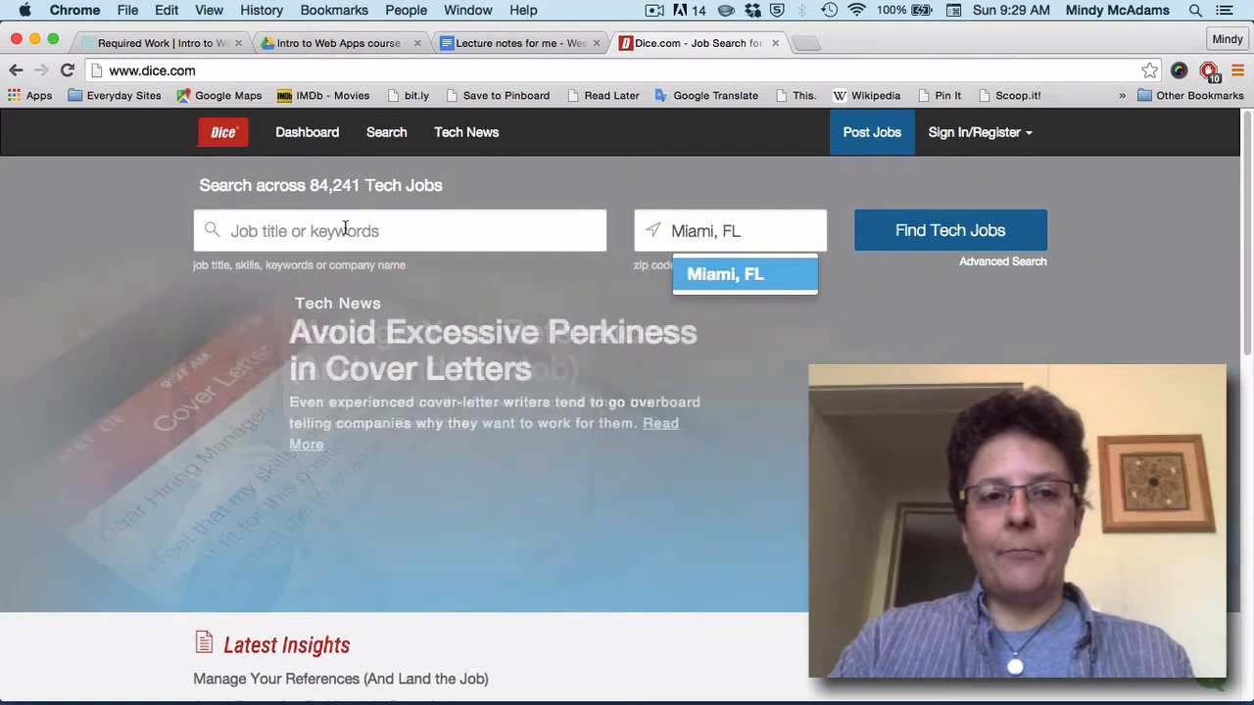
type("designer")
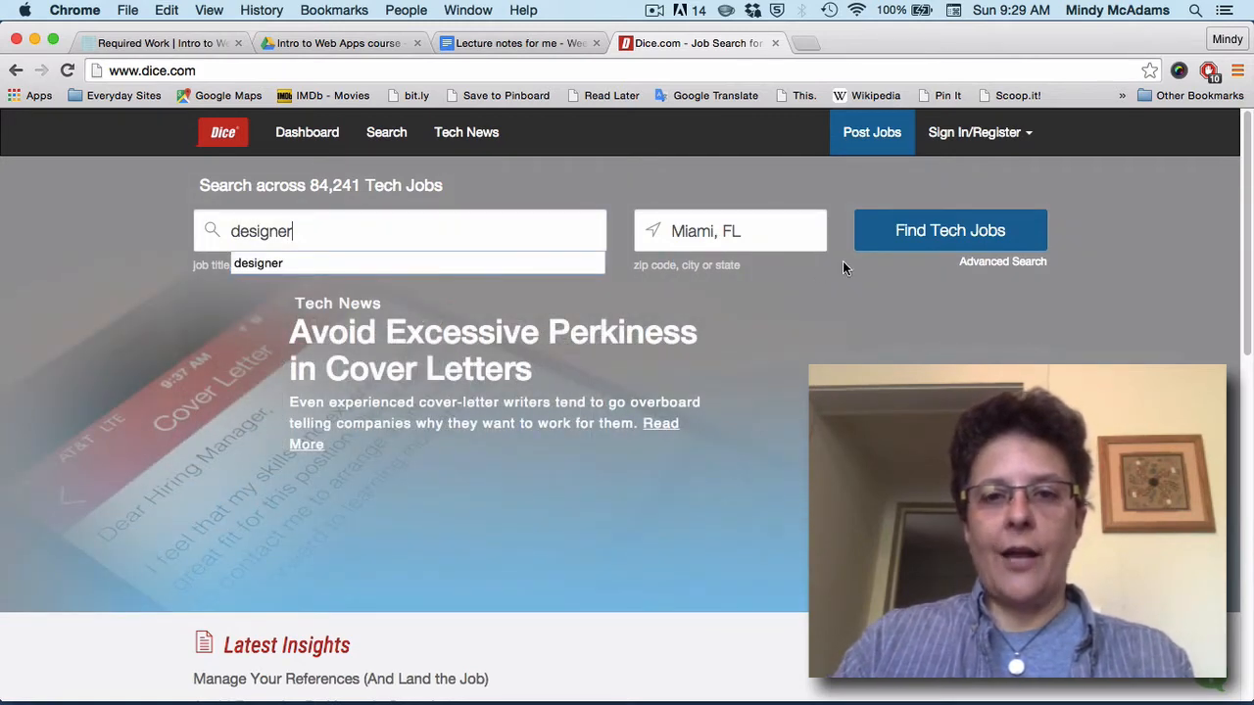
left_click(949, 230)
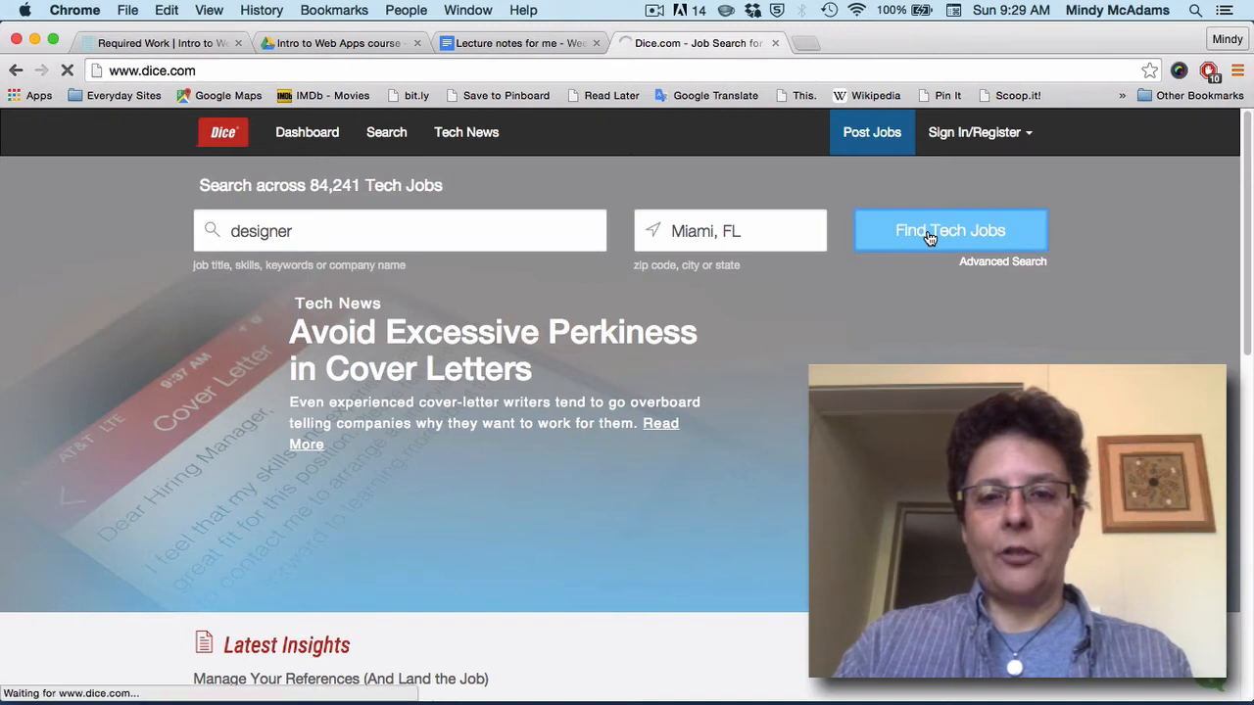
left_click(949, 230)
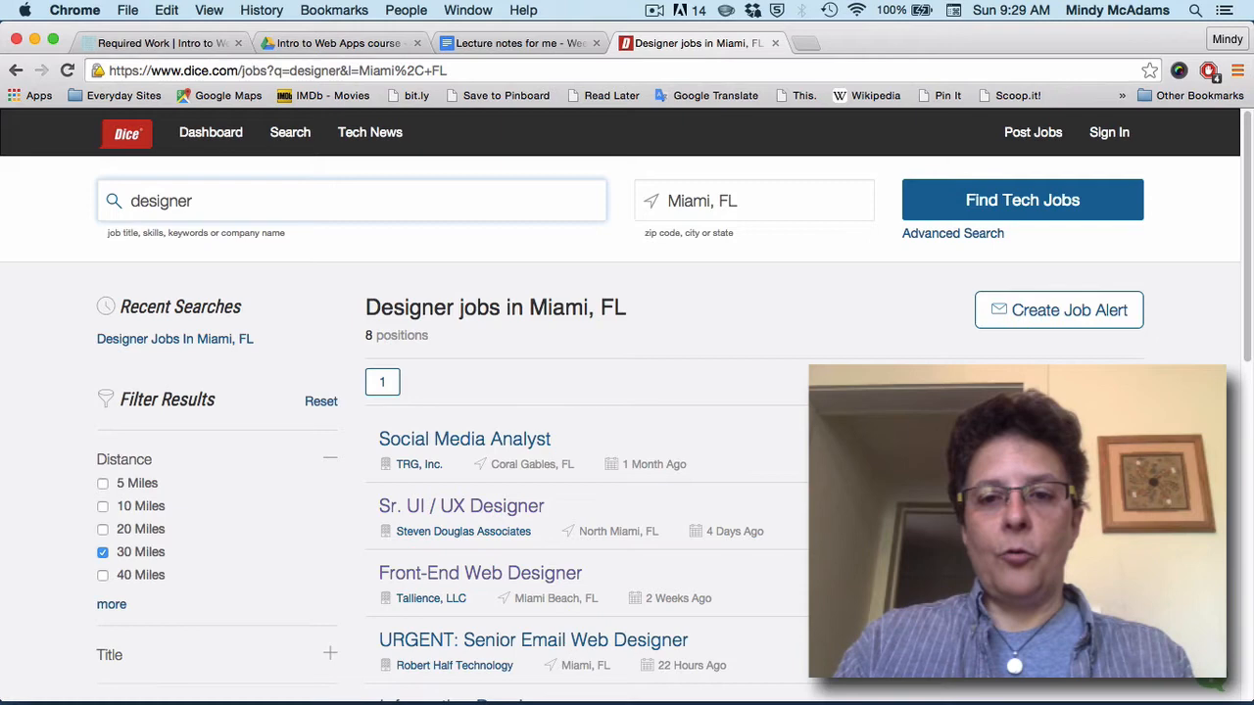
scroll("down", 3)
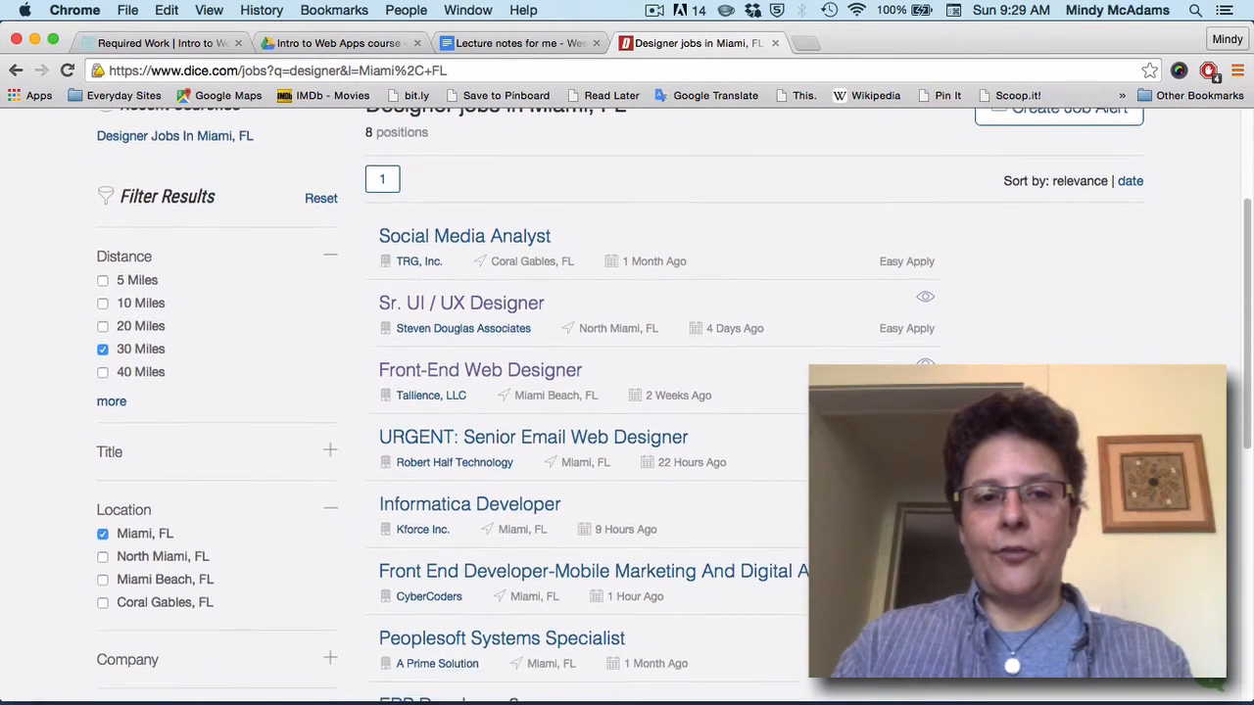
scroll("down", 3)
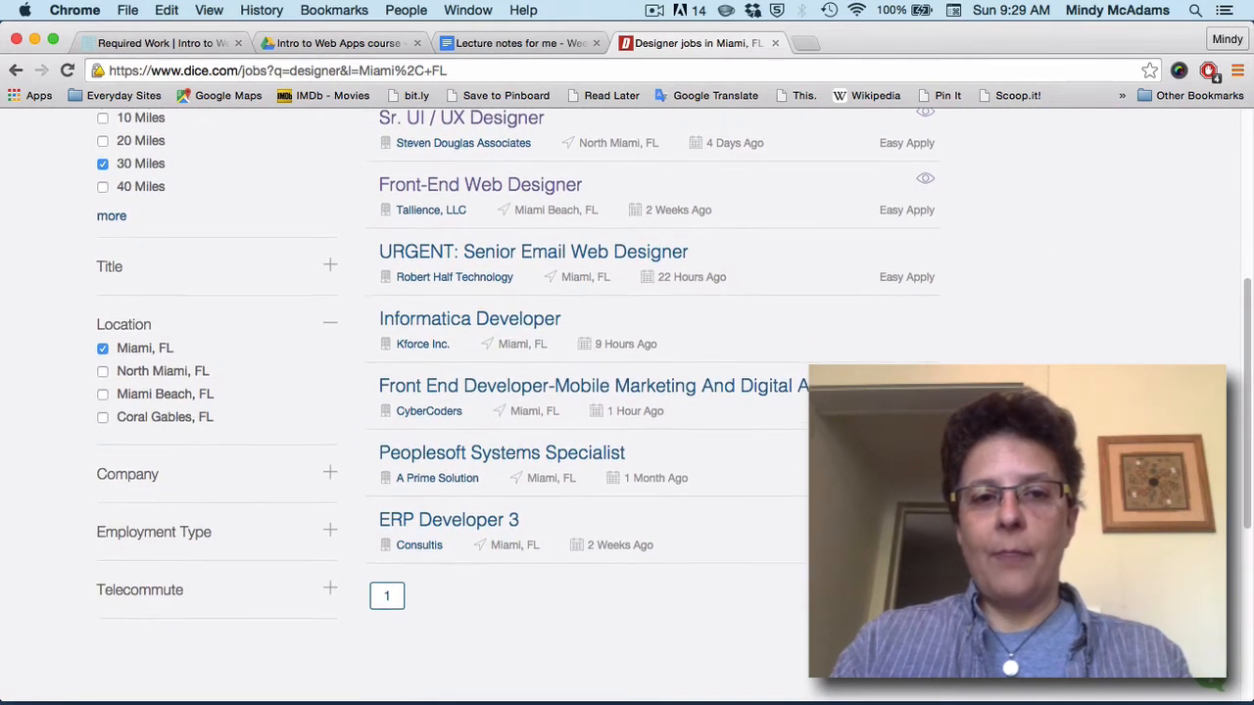
scroll("down", 3)
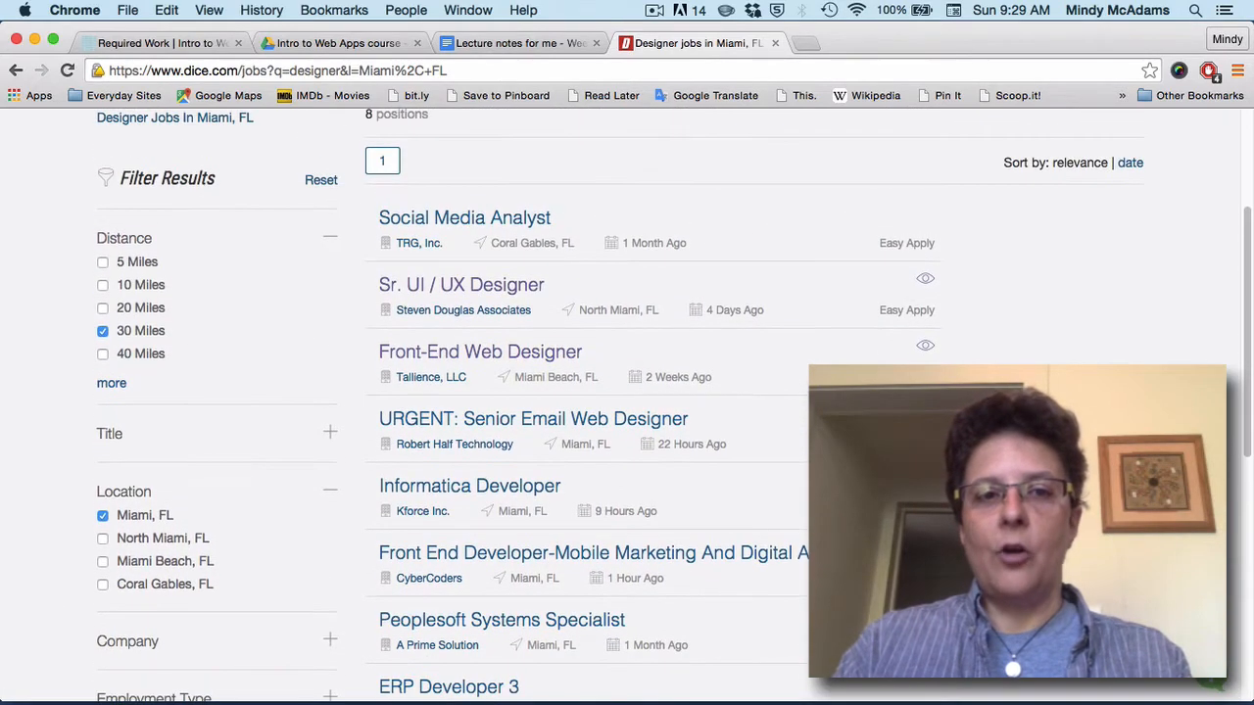
scroll("down", 3)
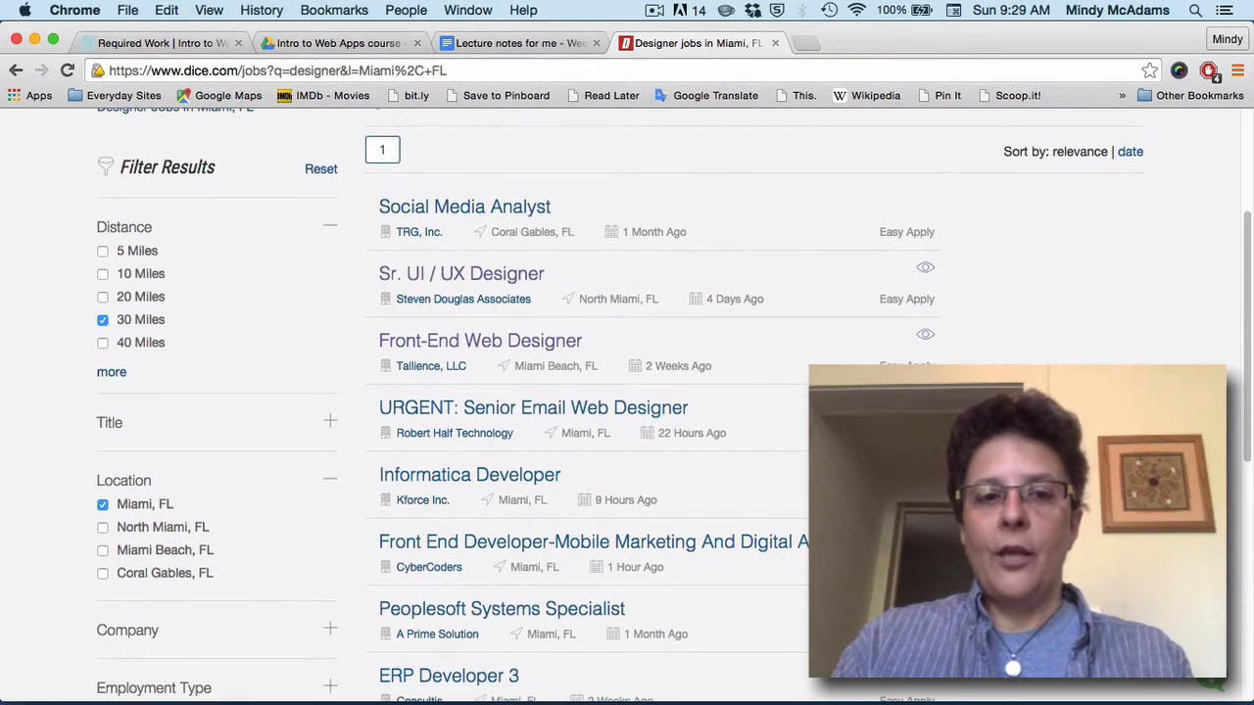
mouse_move(461, 273)
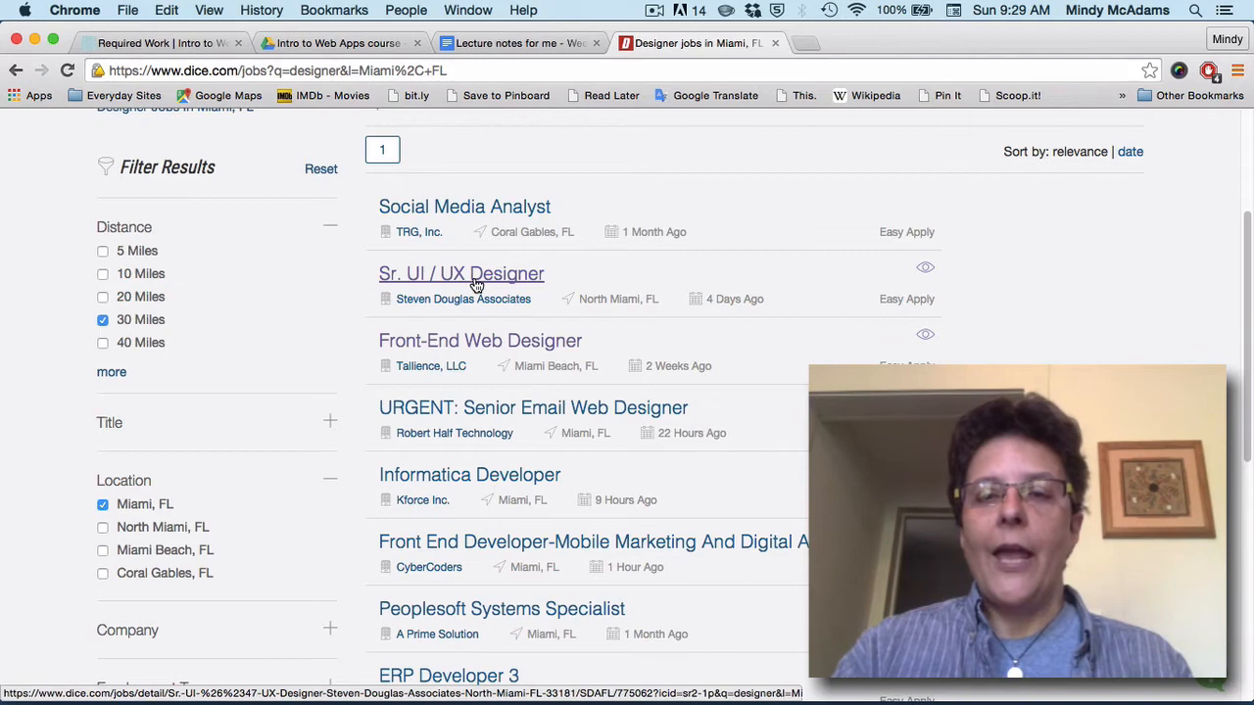
left_click(462, 274)
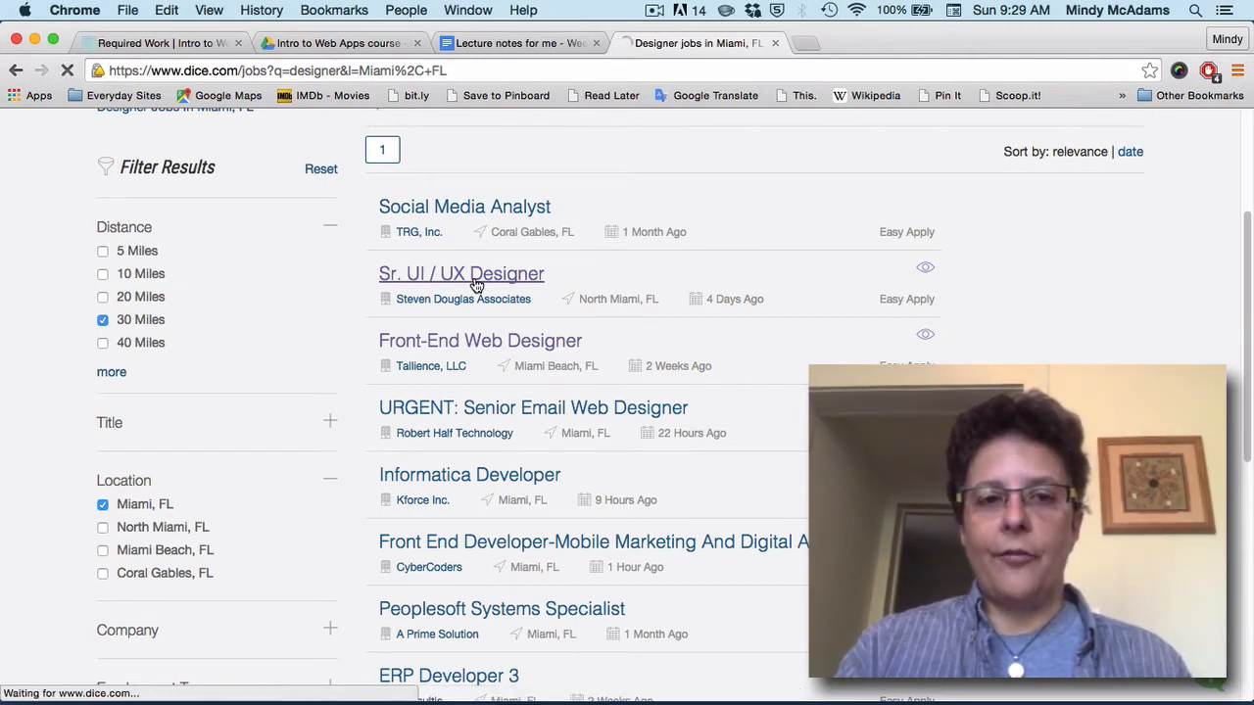
left_click(462, 273)
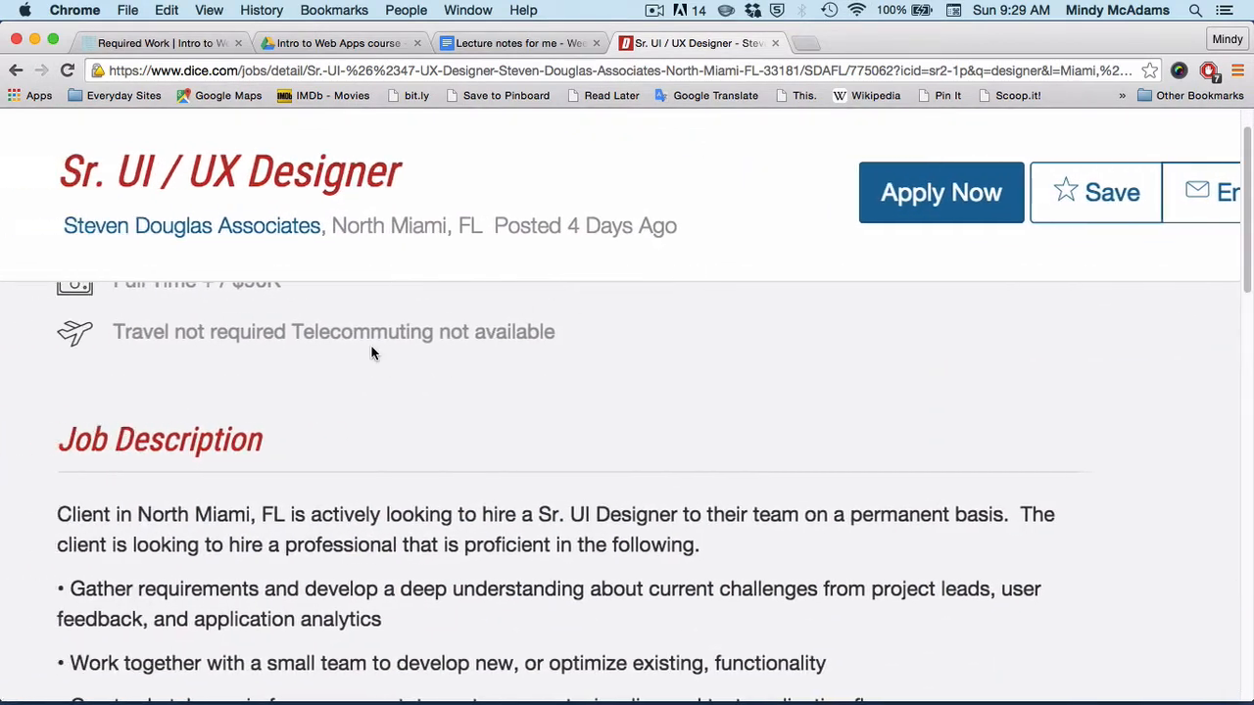
scroll("down", 3)
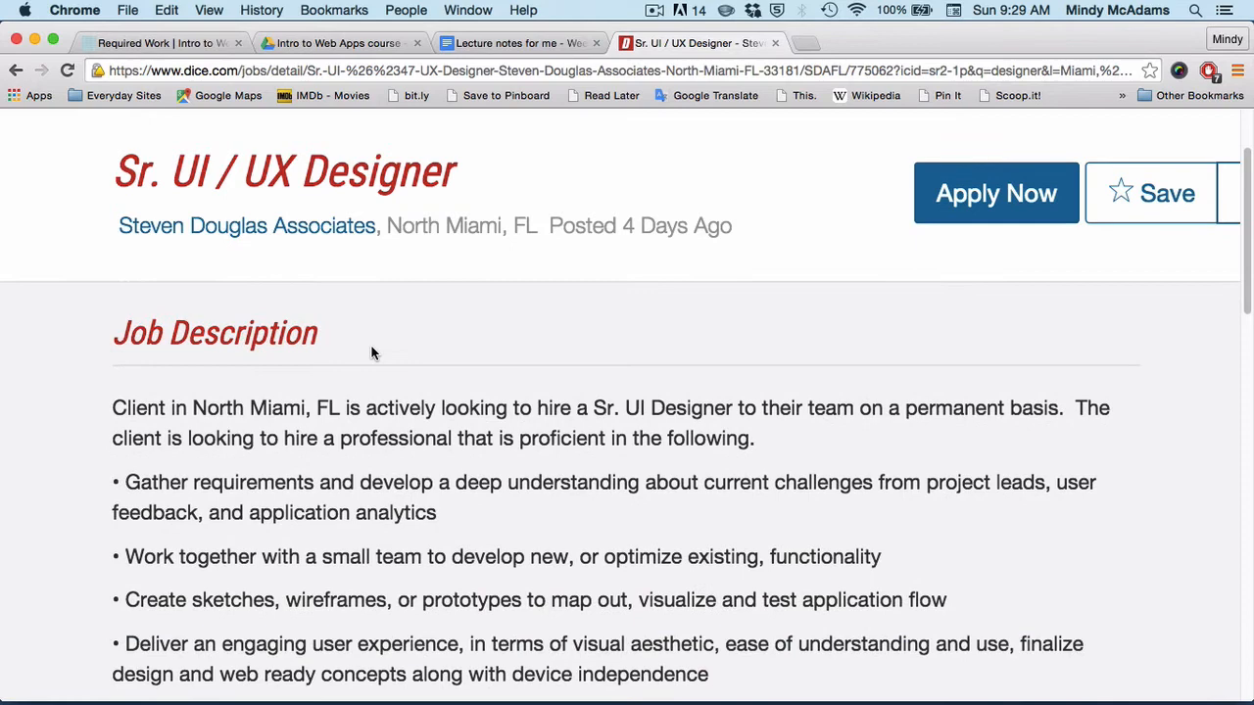
scroll("down", 3)
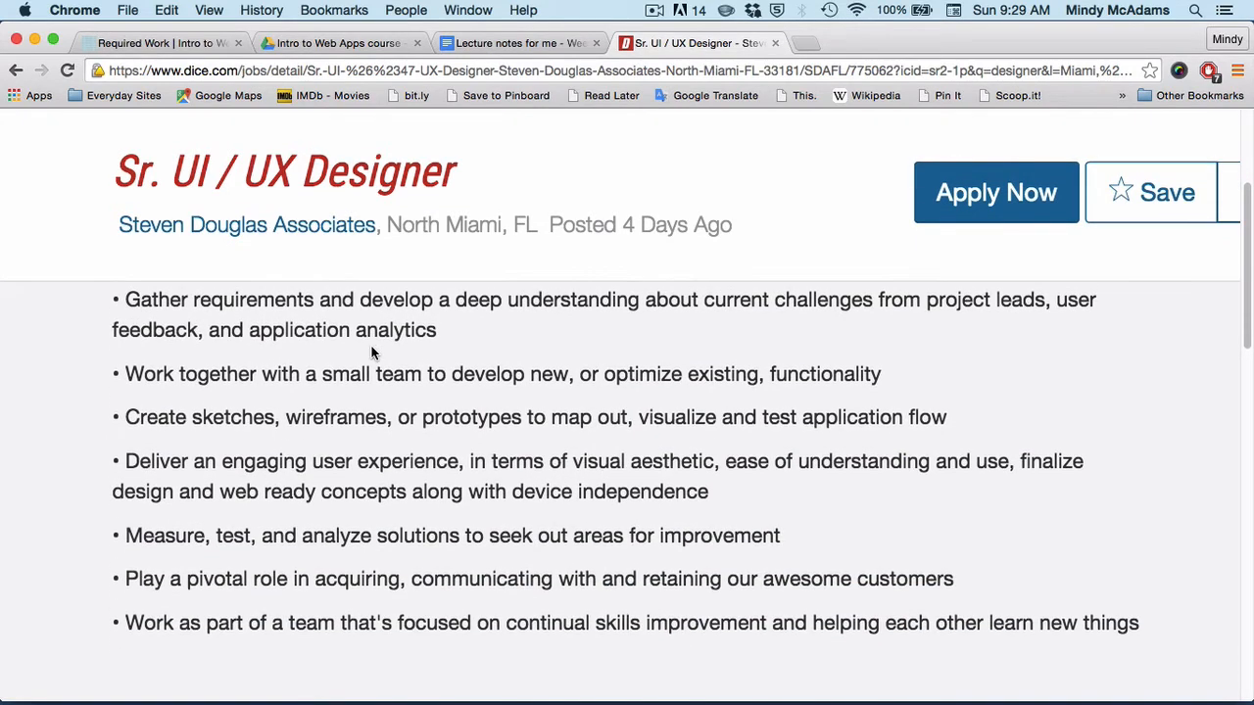
mouse_move(1122, 391)
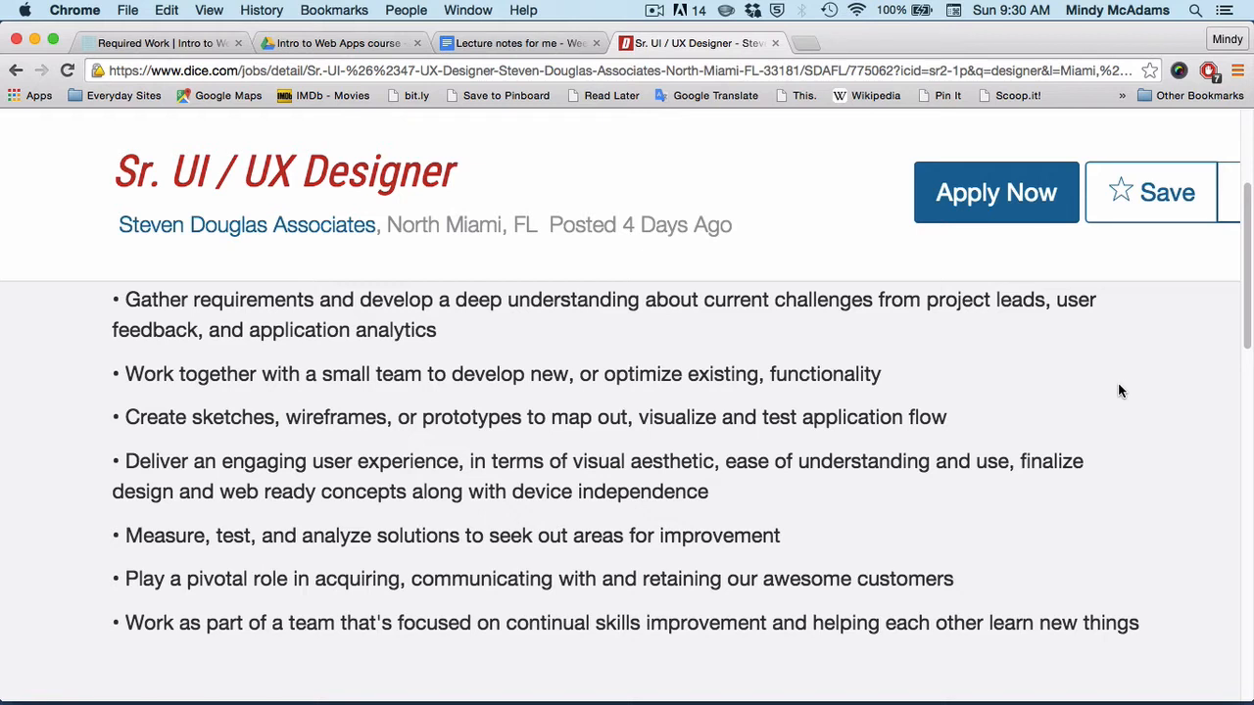
mouse_move(777, 140)
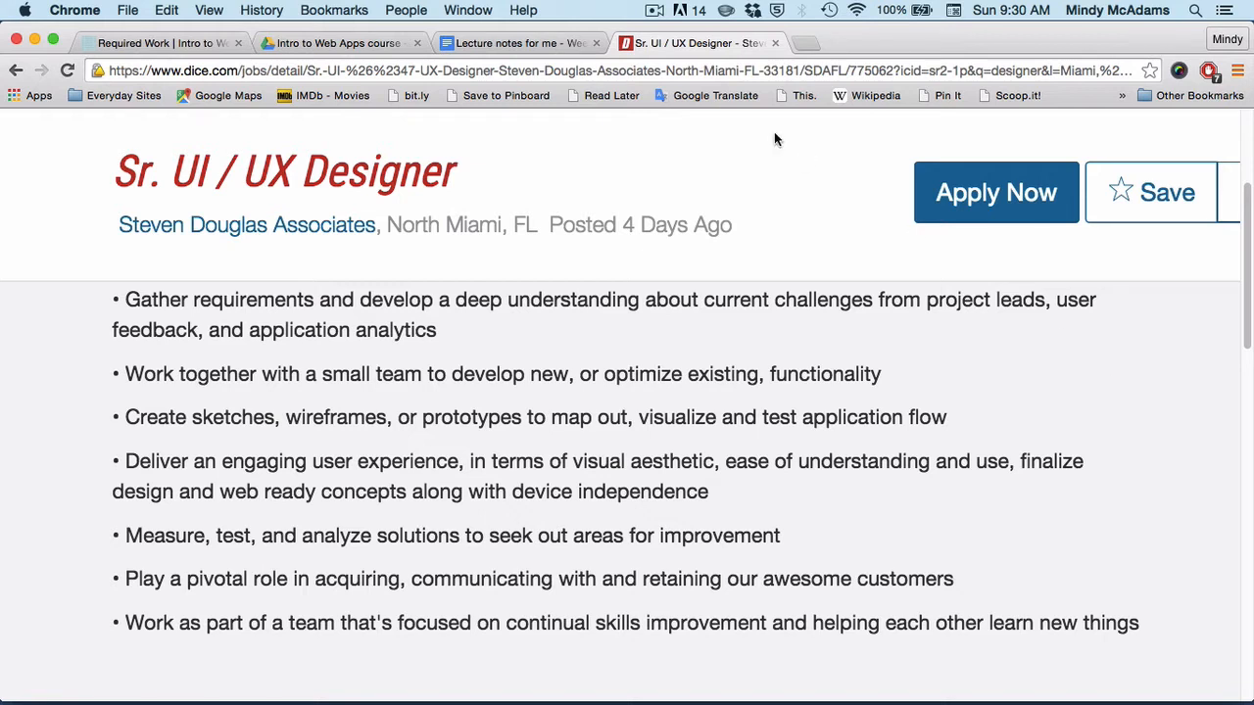
left_click(16, 70)
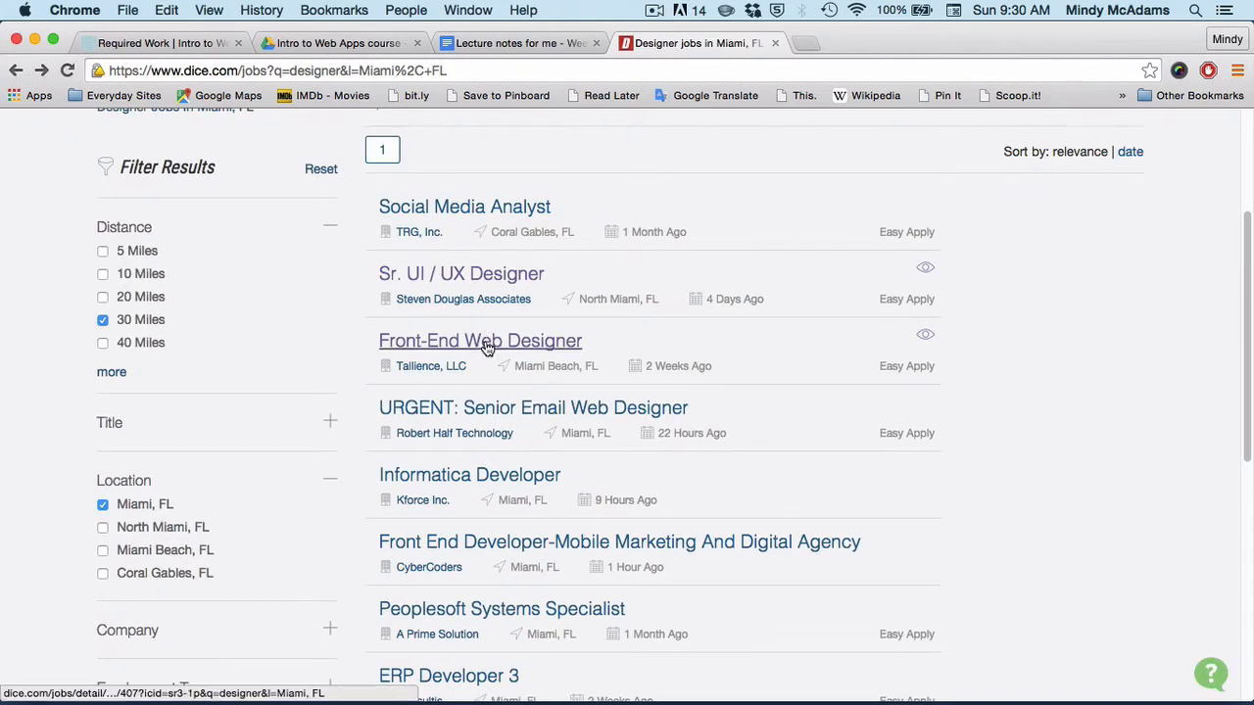
mouse_move(480, 340)
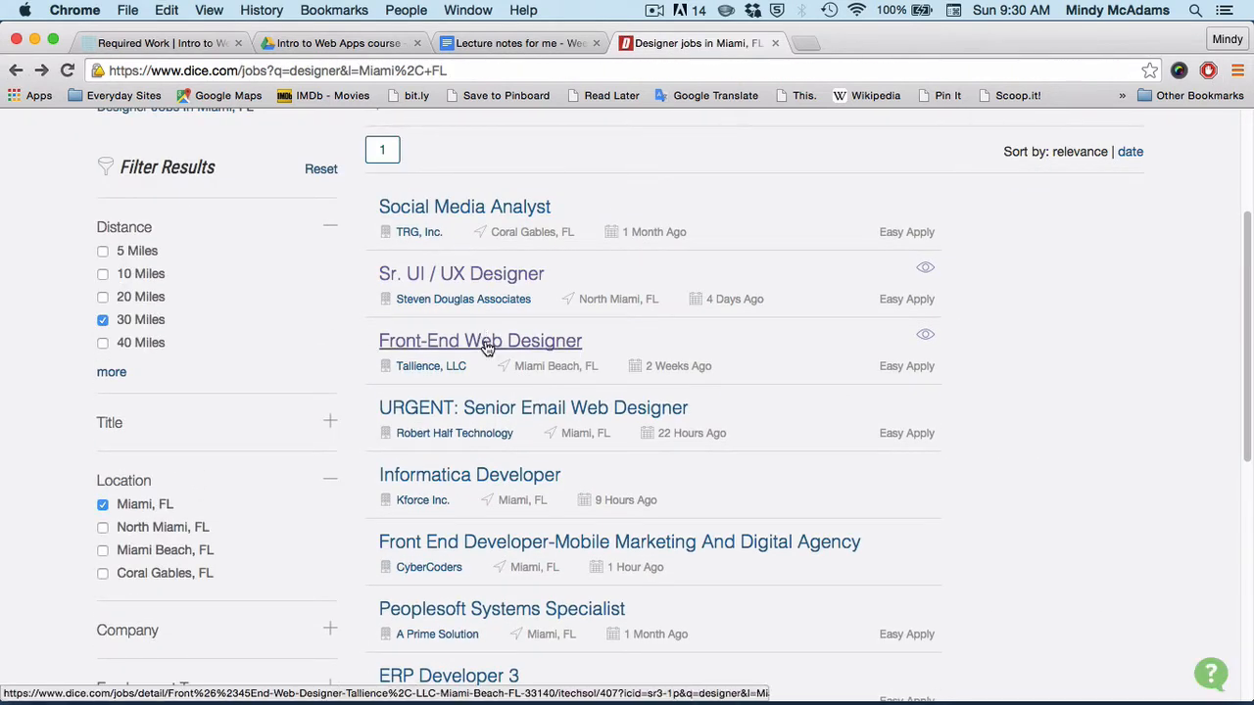
- Open Tallience's Front-End Web Designer posting and scroll to 'Your experience includes'
left_click(480, 340)
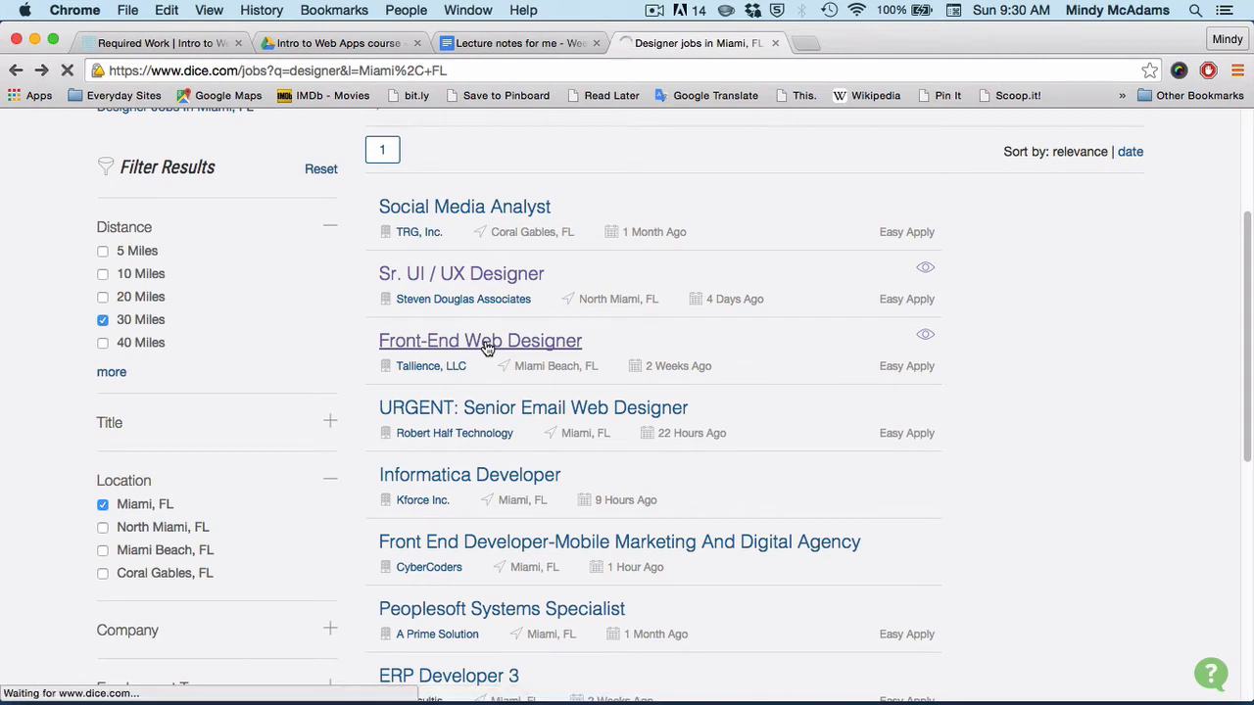
left_click(480, 340)
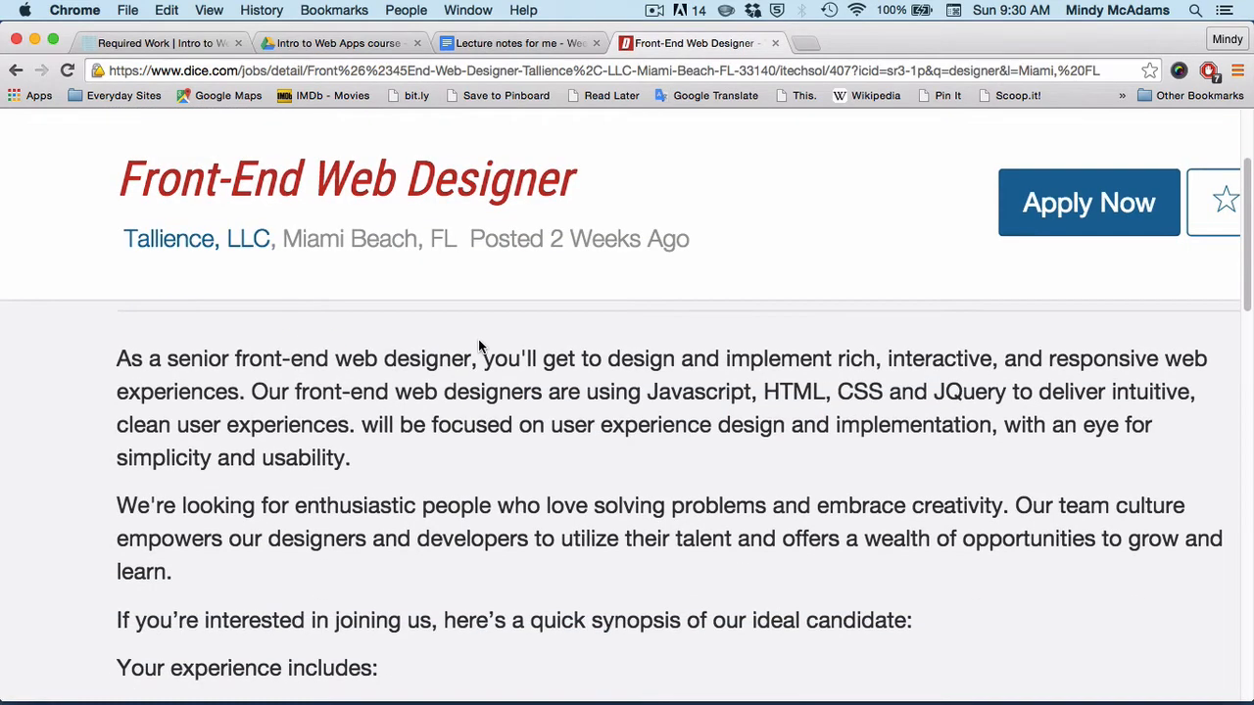
scroll("down", 3)
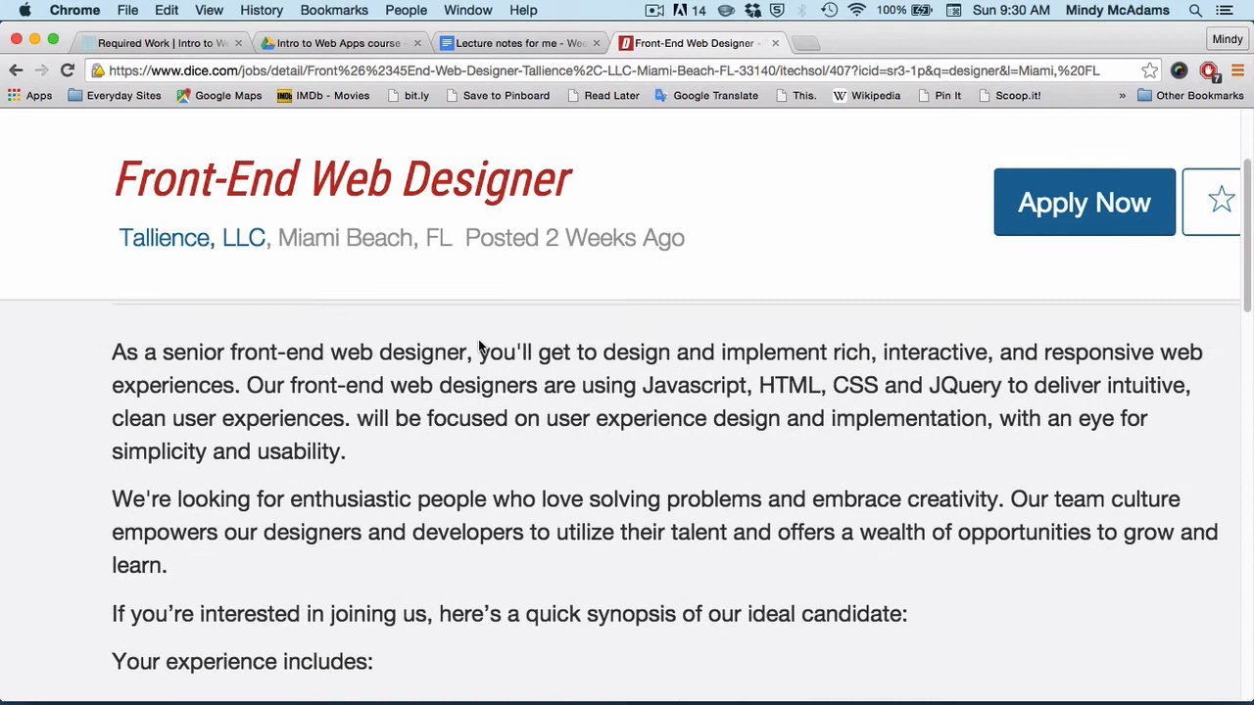
scroll("down", 3)
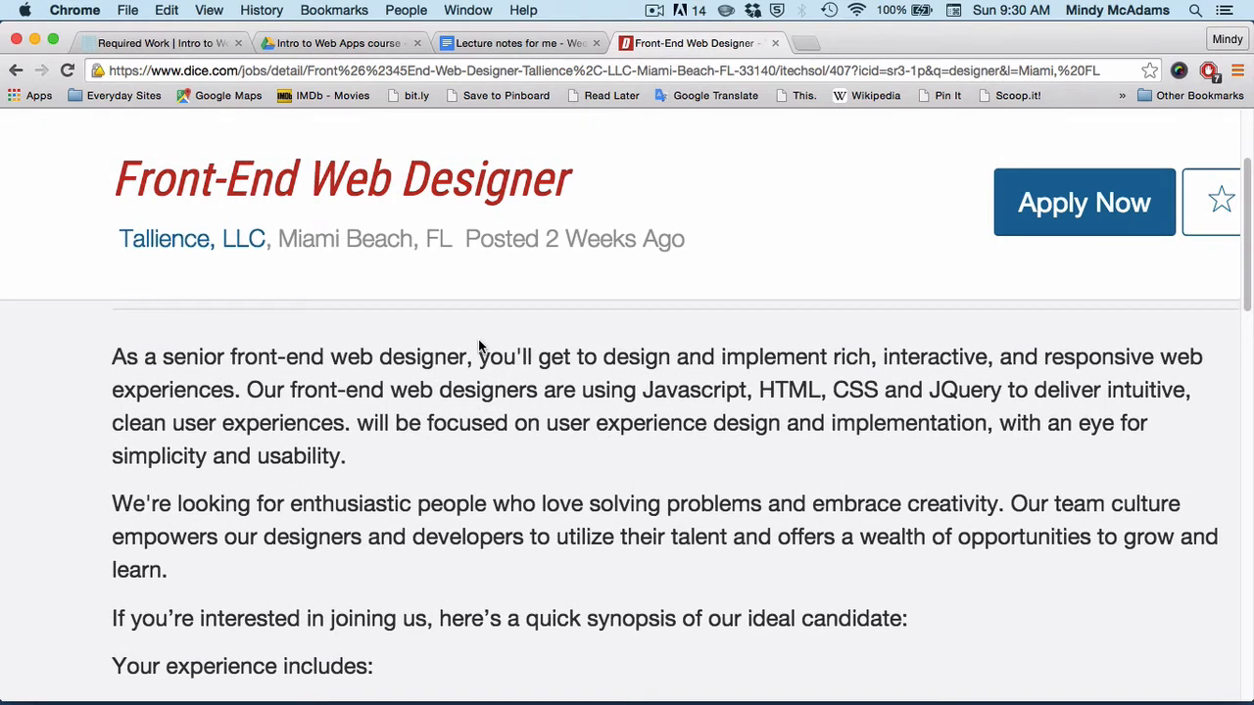
scroll("down", 3)
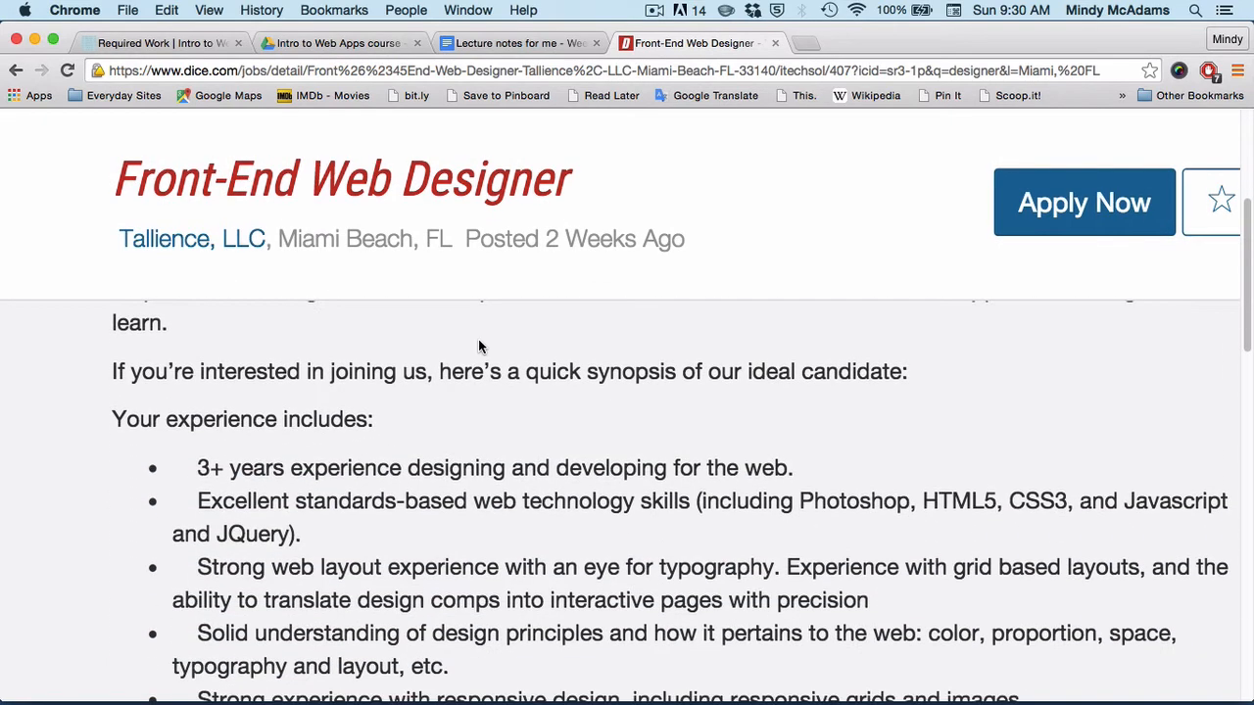
scroll("down", 3)
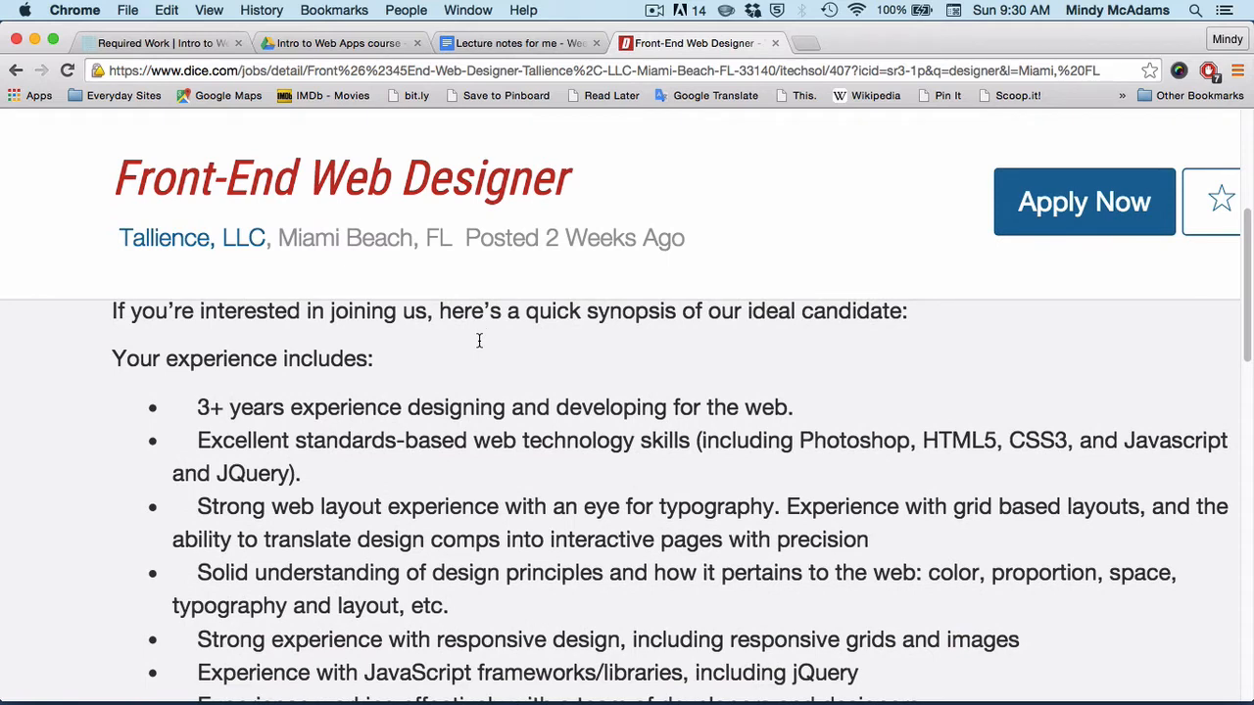
scroll("down", 3)
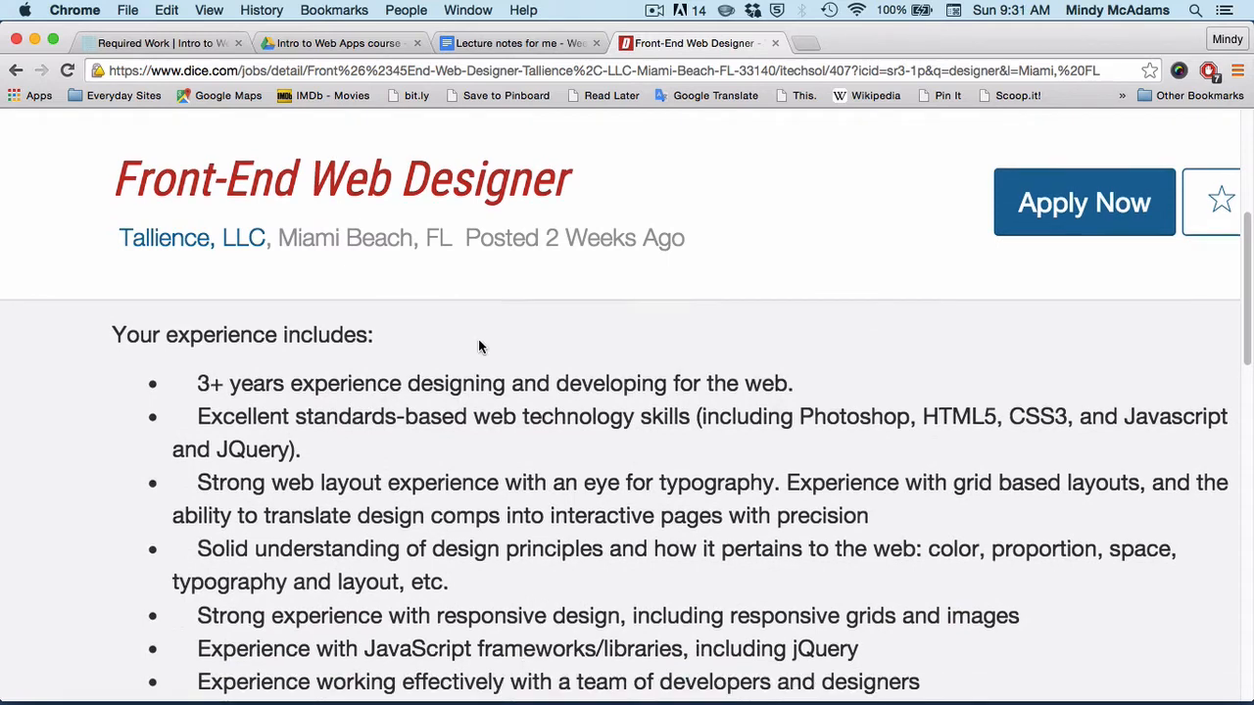
scroll("down", 3)
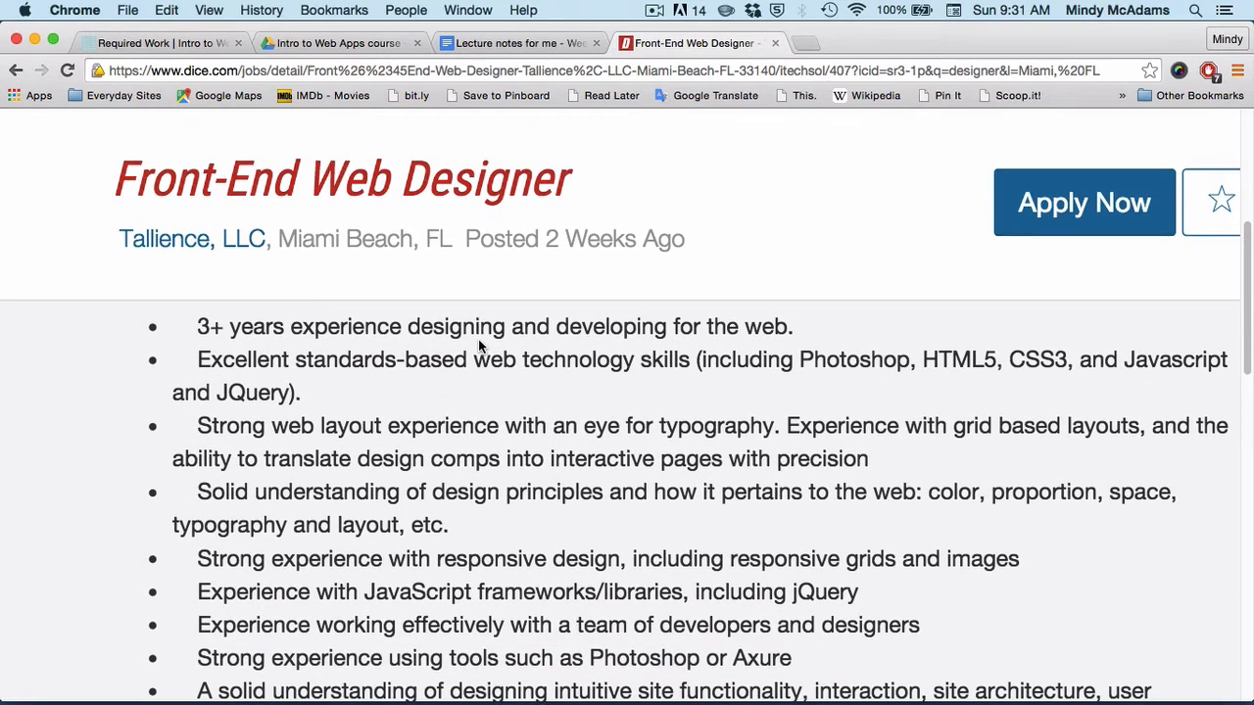
mouse_move(534, 388)
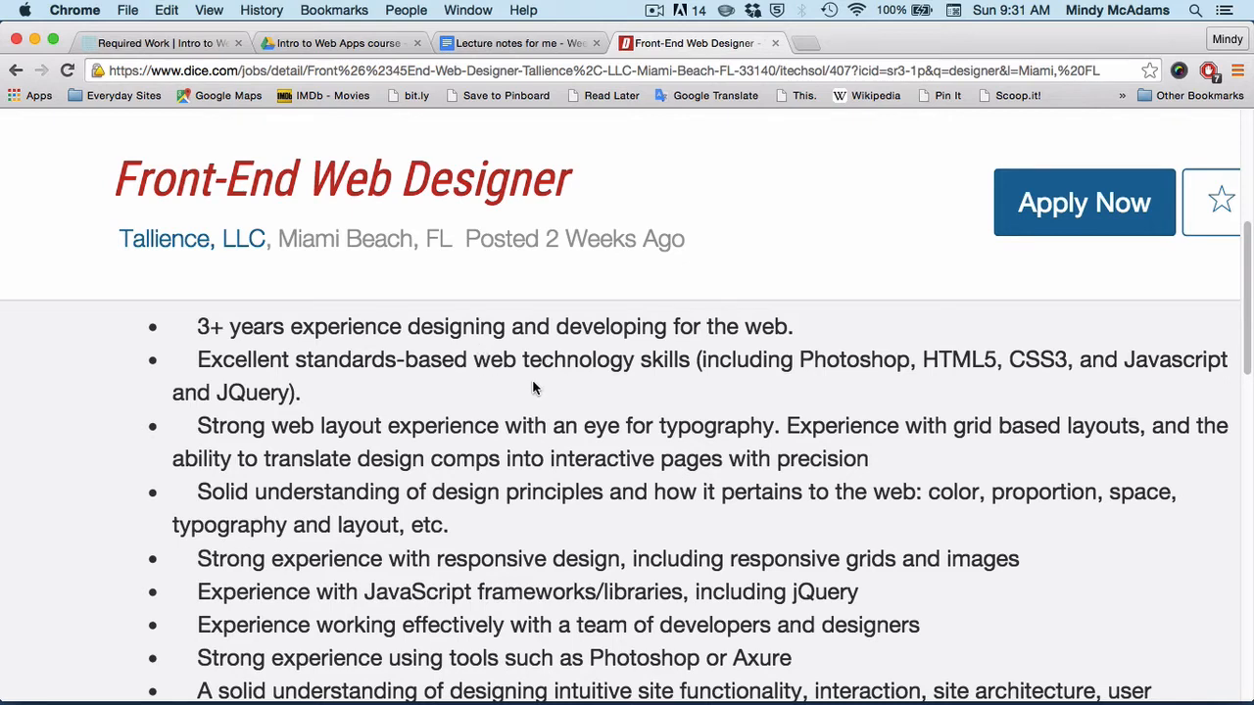
mouse_move(985, 362)
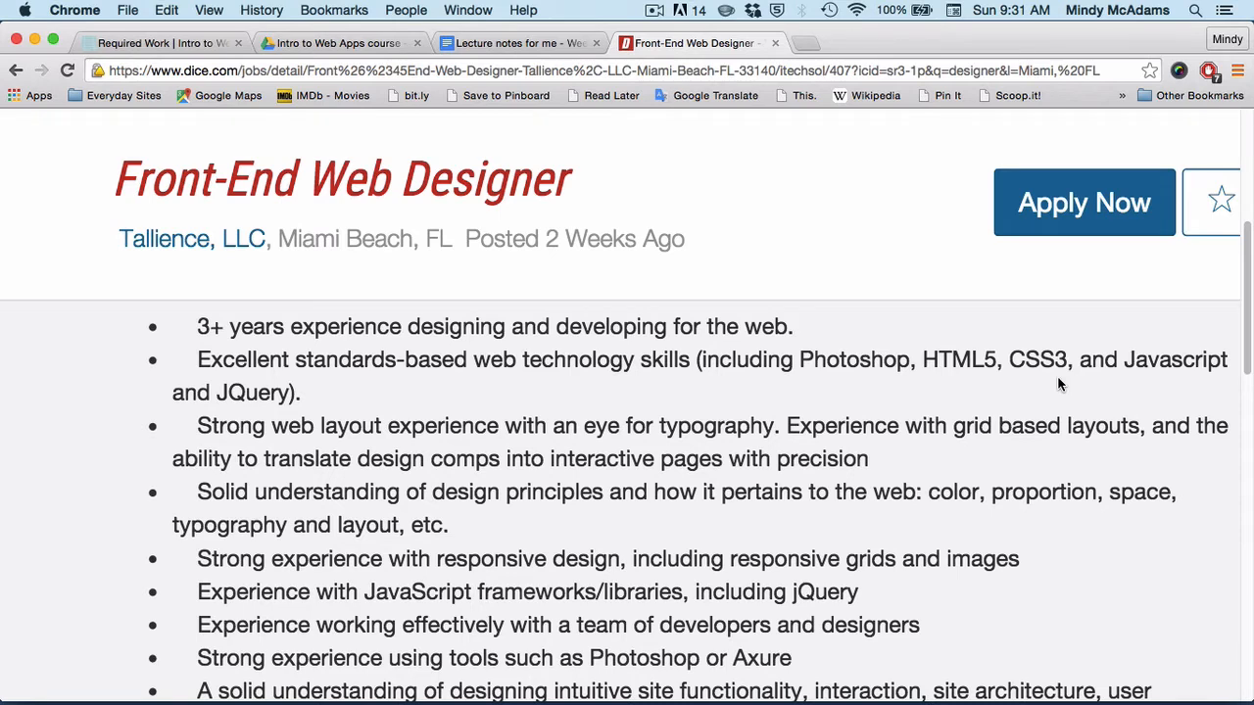
mouse_move(830, 422)
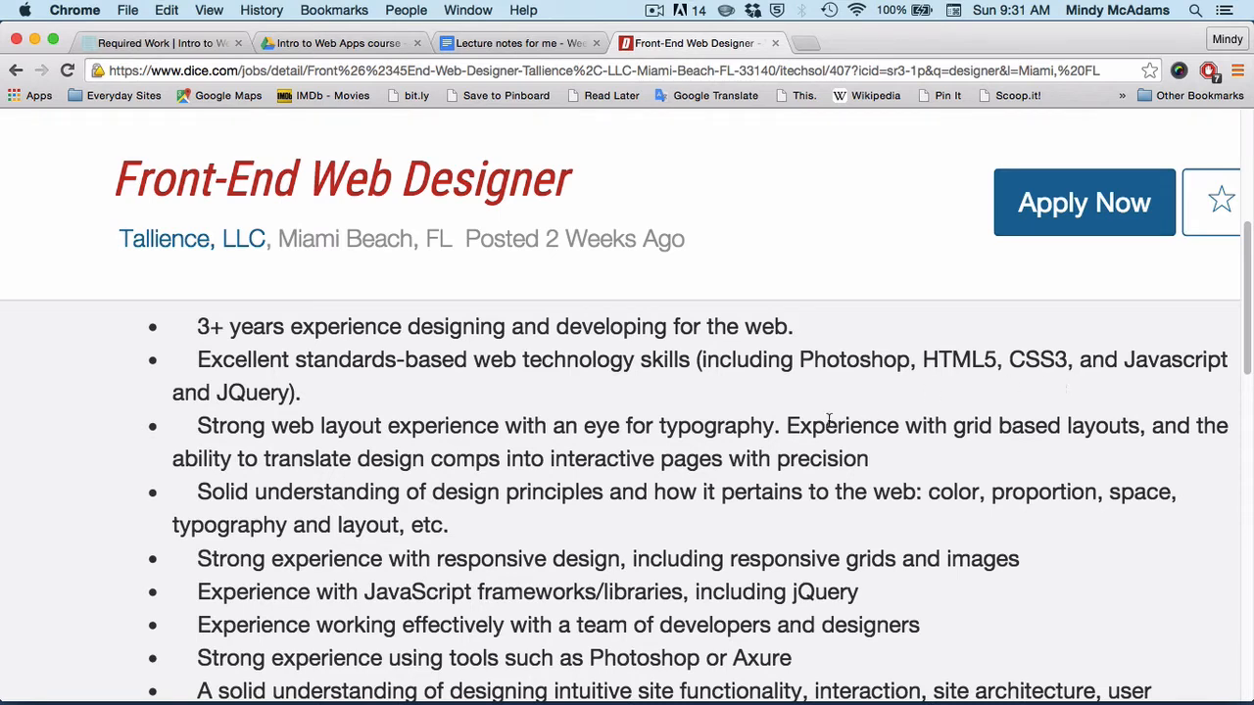
mouse_move(701, 431)
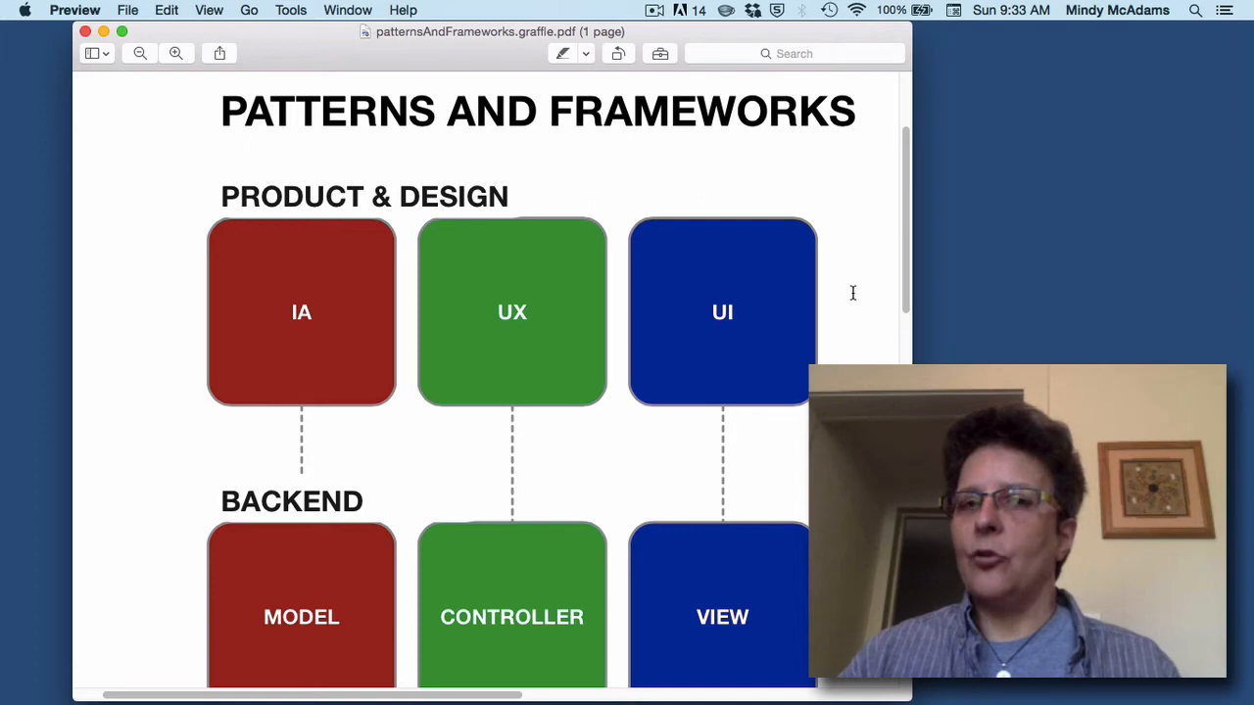
scroll("down", 3)
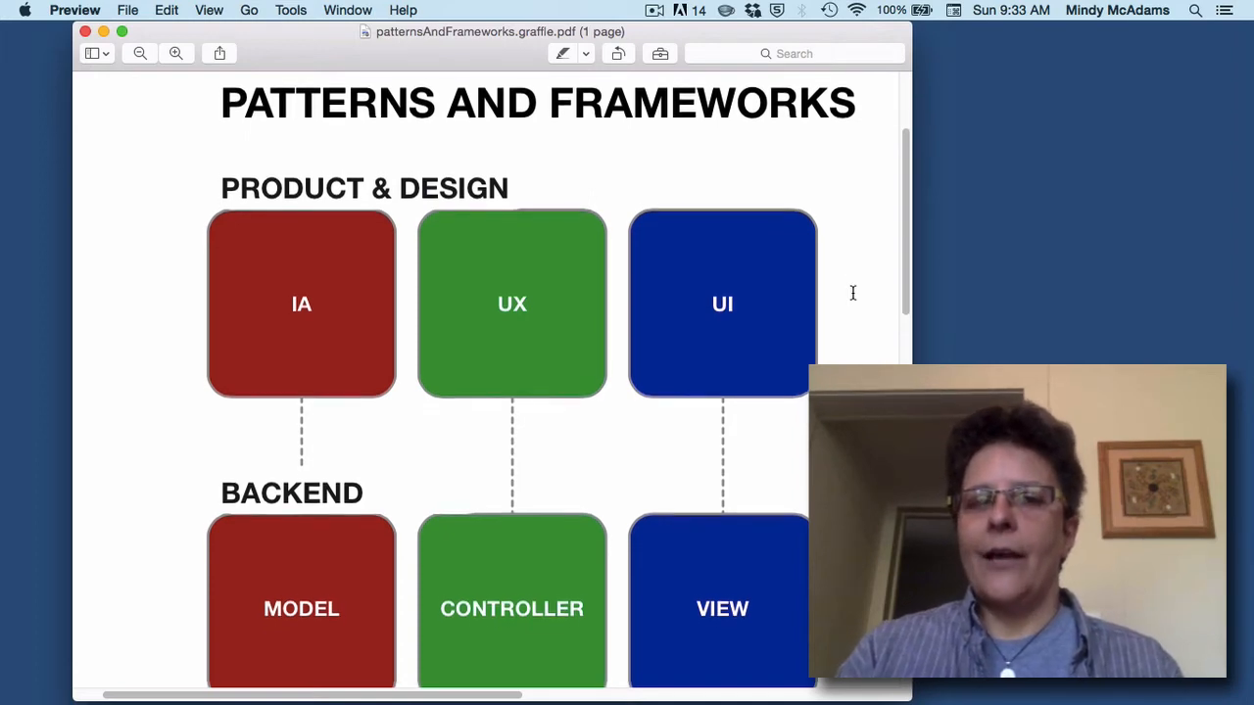
scroll("down", 3)
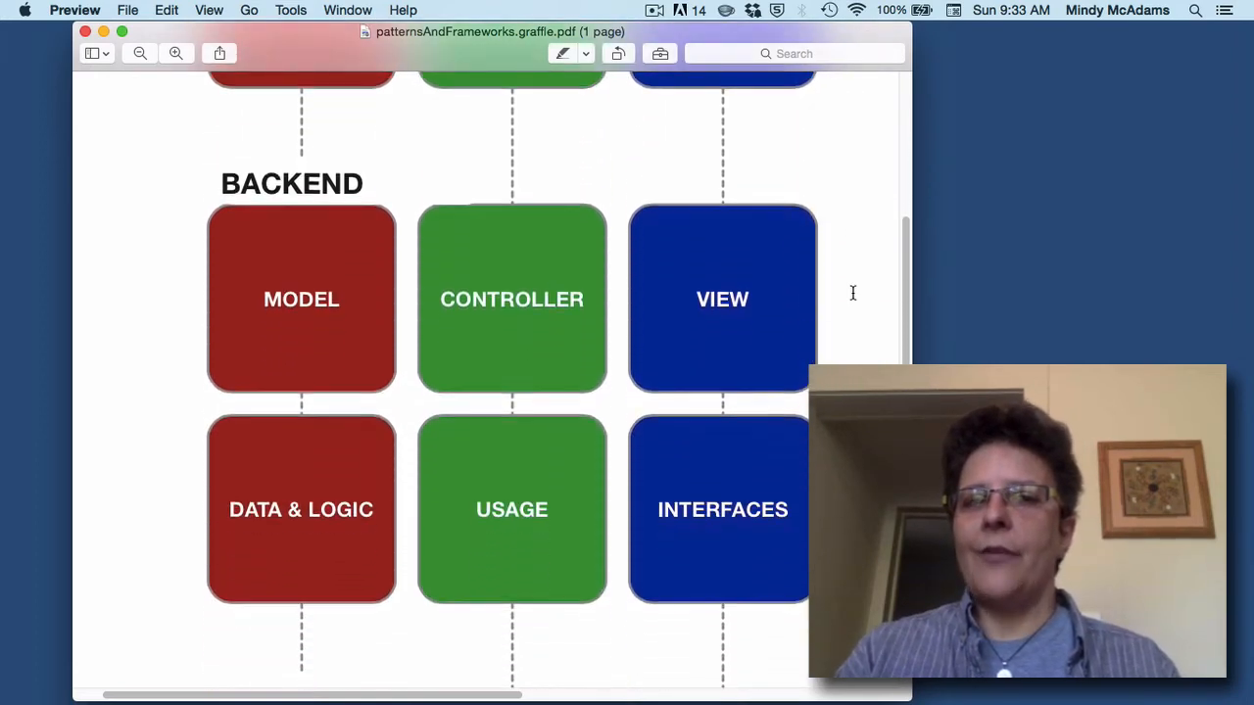
scroll("down", 3)
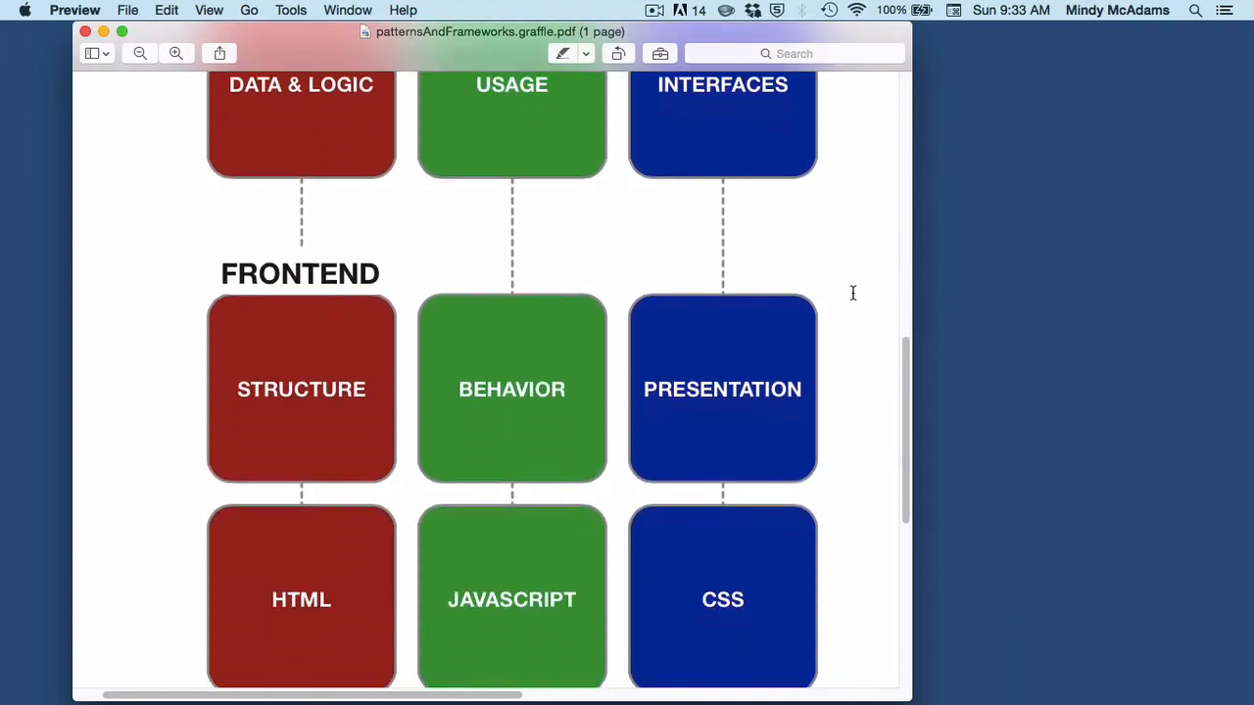
scroll("down", 3)
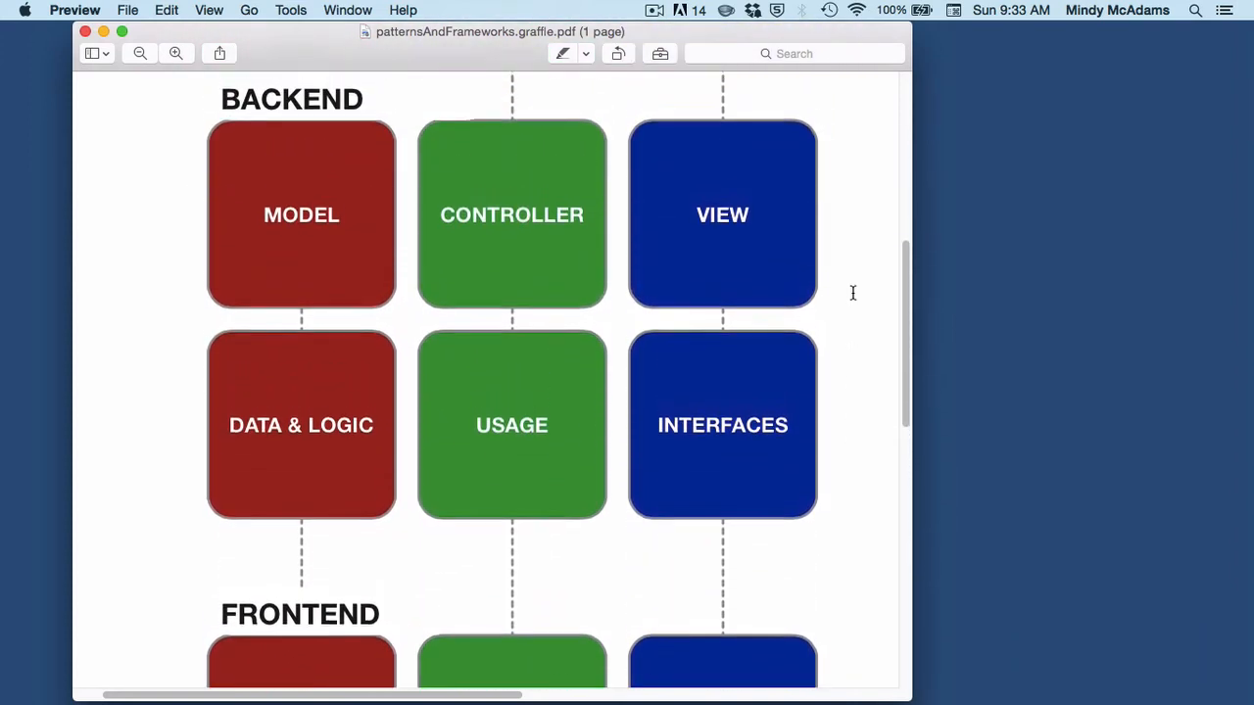
scroll("down", 3)
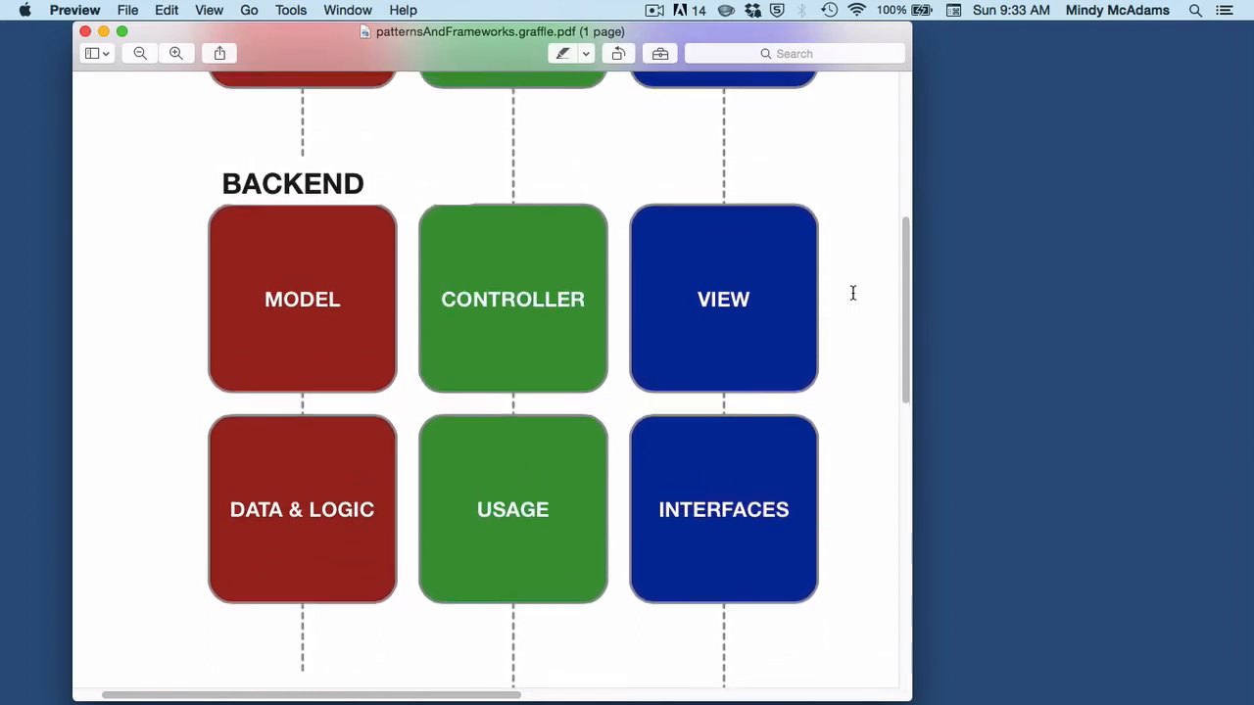
scroll("down", 3)
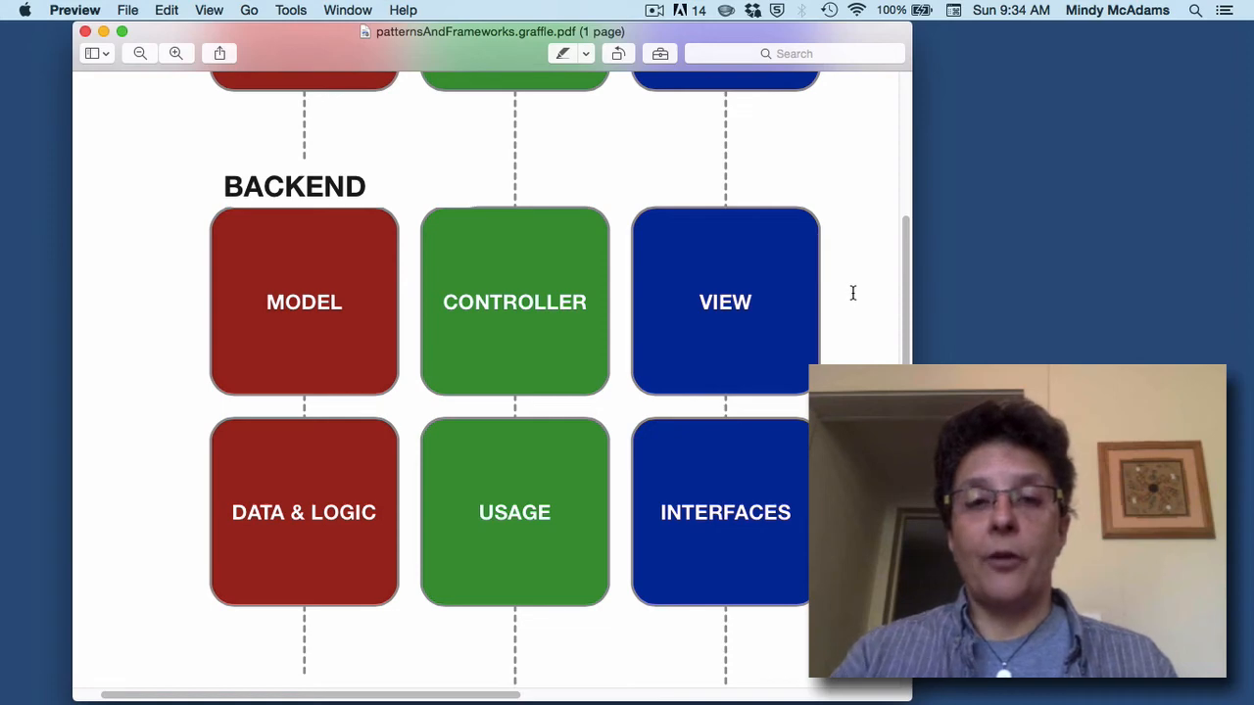
scroll("down", 3)
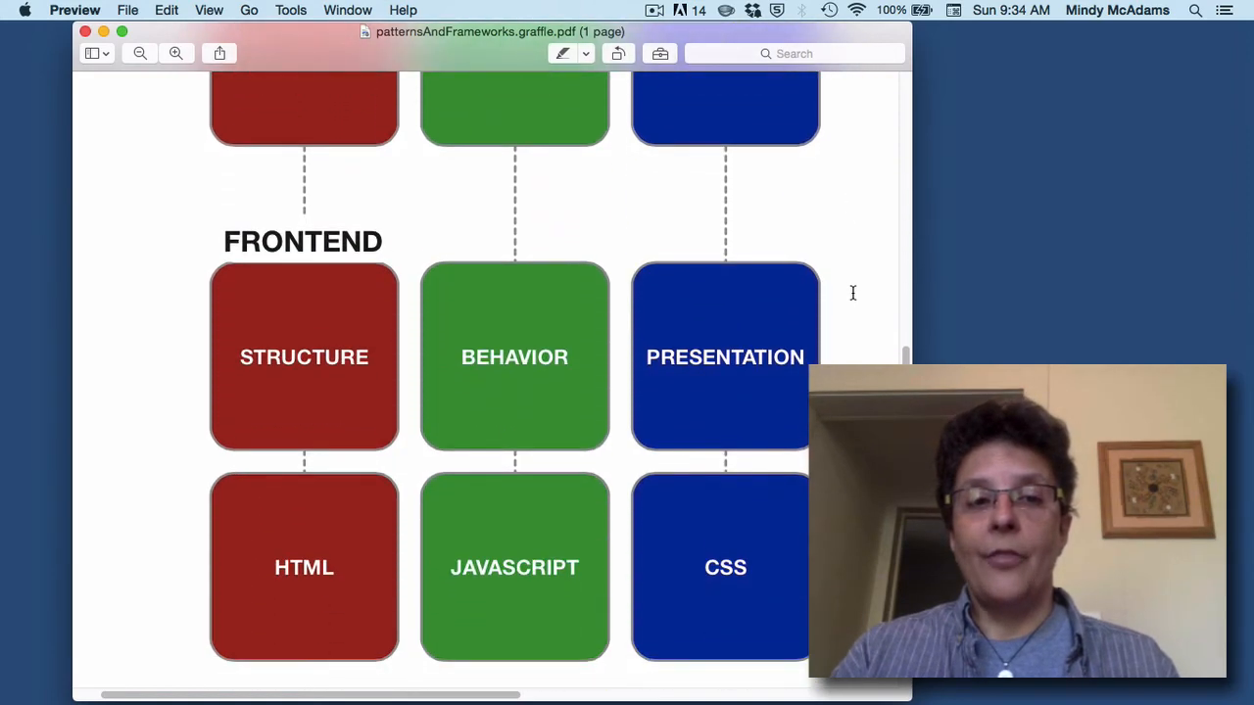